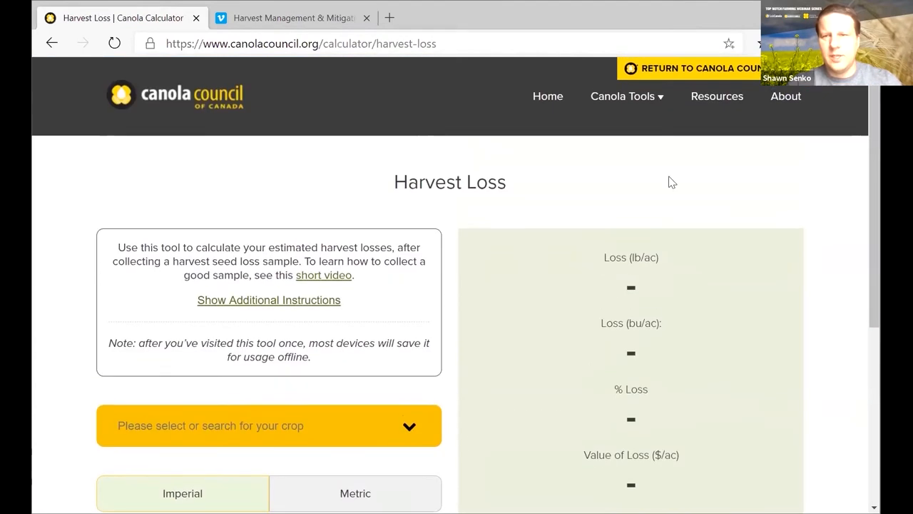
{"action": "mouse_move", "coordinate": [714, 139]}
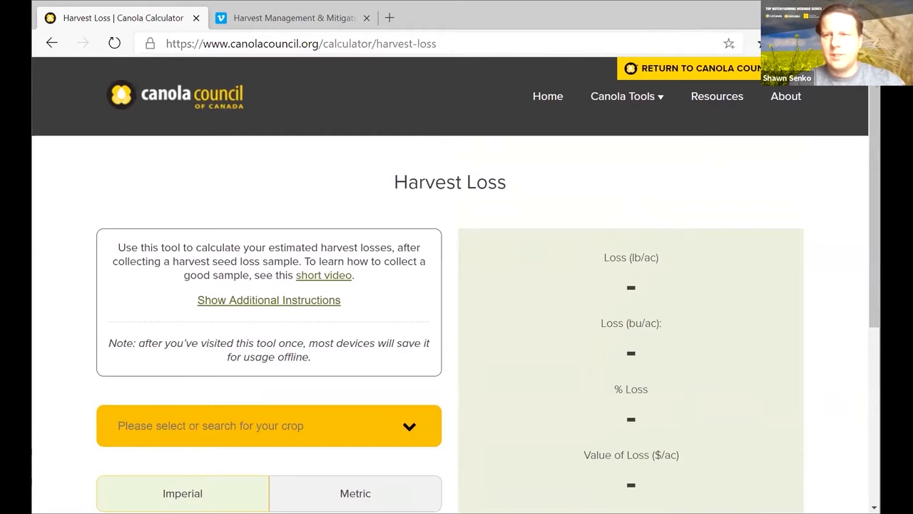
{"action": "mouse_move", "coordinate": [34, 43]}
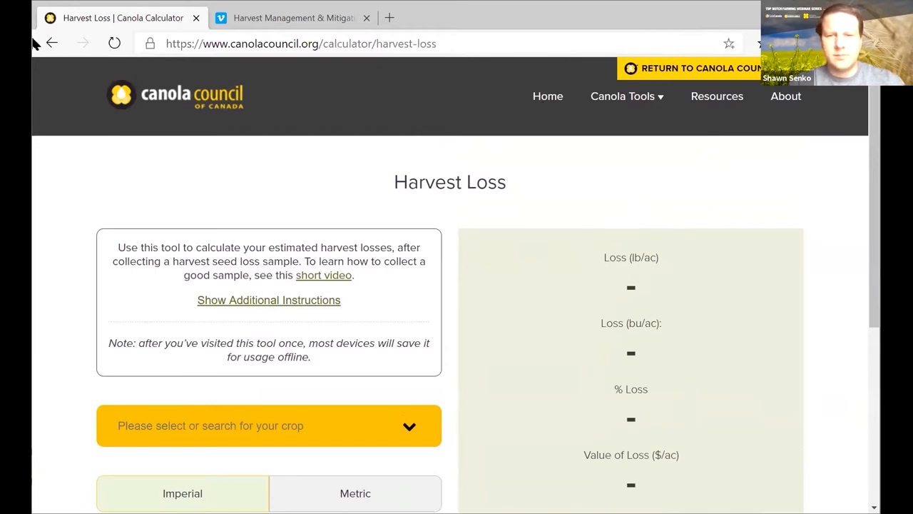
Choose Canola from the crop dropdown to reveal the Cut Width field.
{"action": "scroll", "scroll_direction": "down", "scroll_amount": 3}
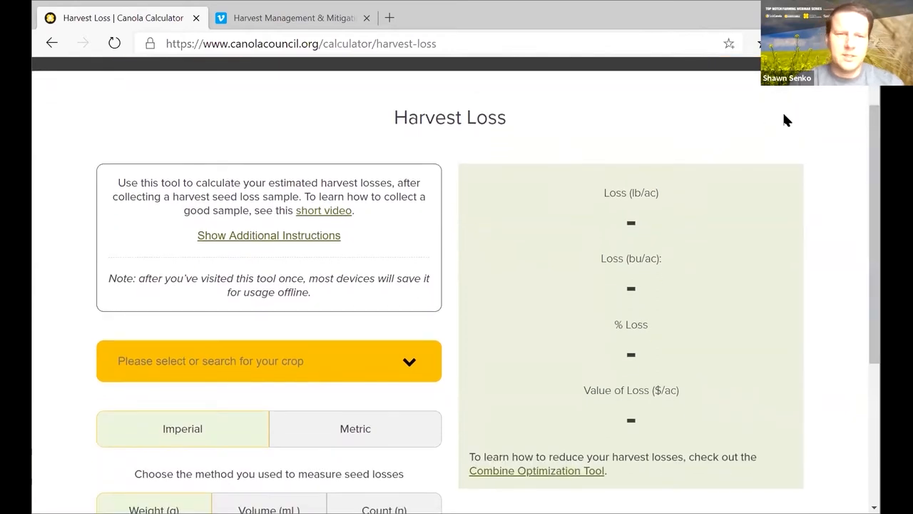
{"action": "mouse_move", "coordinate": [574, 208]}
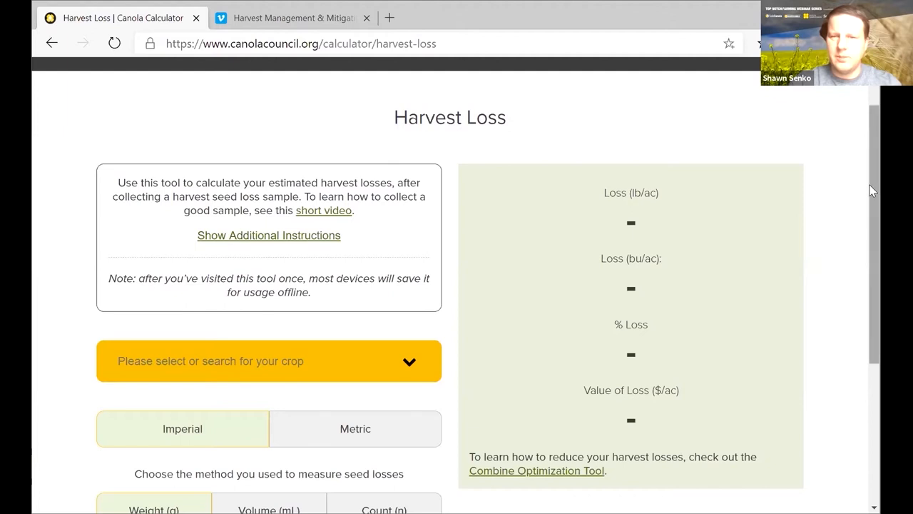
{"action": "scroll", "scroll_direction": "down", "scroll_amount": 3}
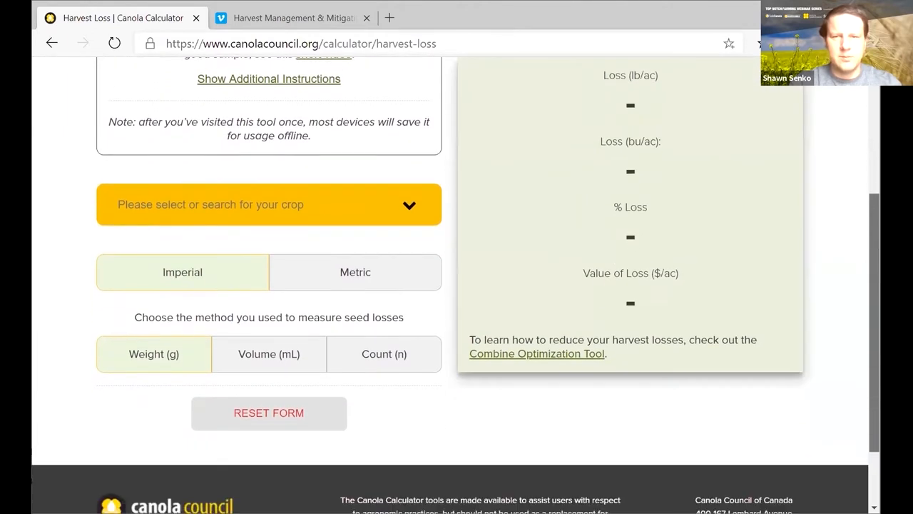
{"action": "scroll", "scroll_direction": "down", "scroll_amount": 3}
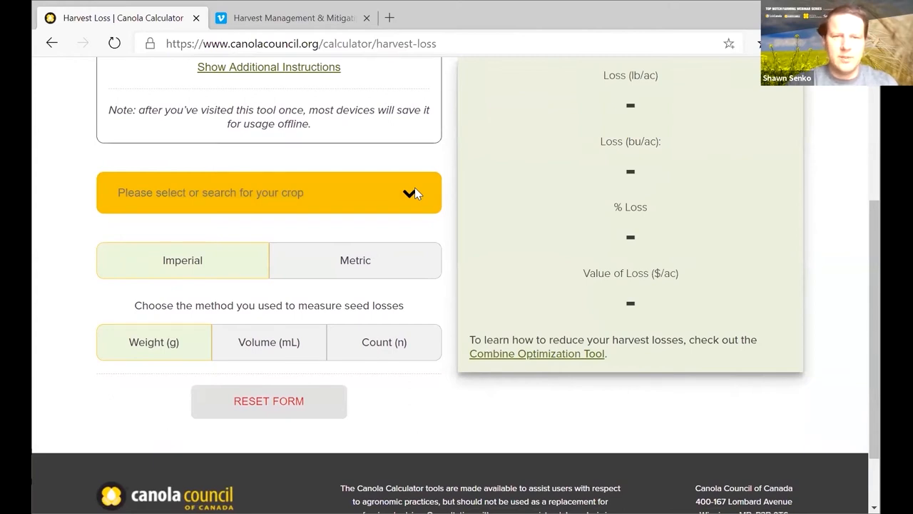
{"action": "left_click", "coordinate": [268, 192]}
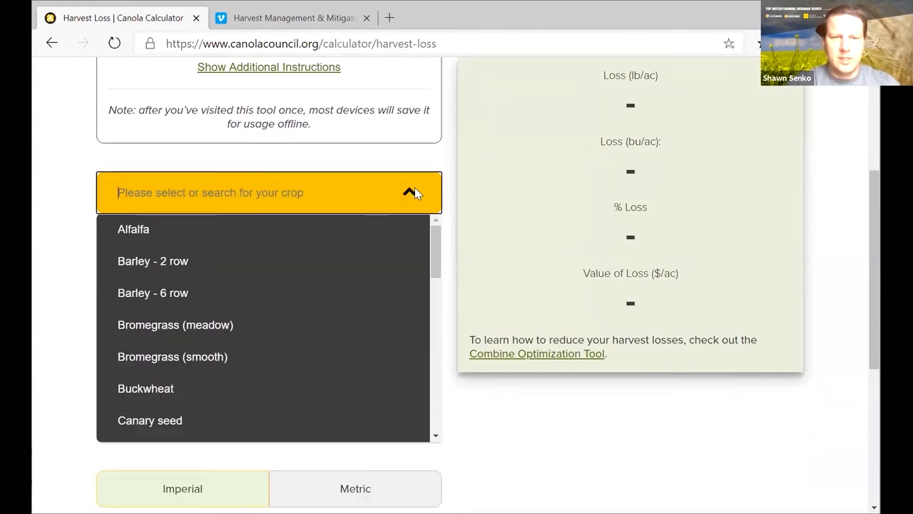
{"action": "scroll", "scroll_direction": "down", "scroll_amount": 3}
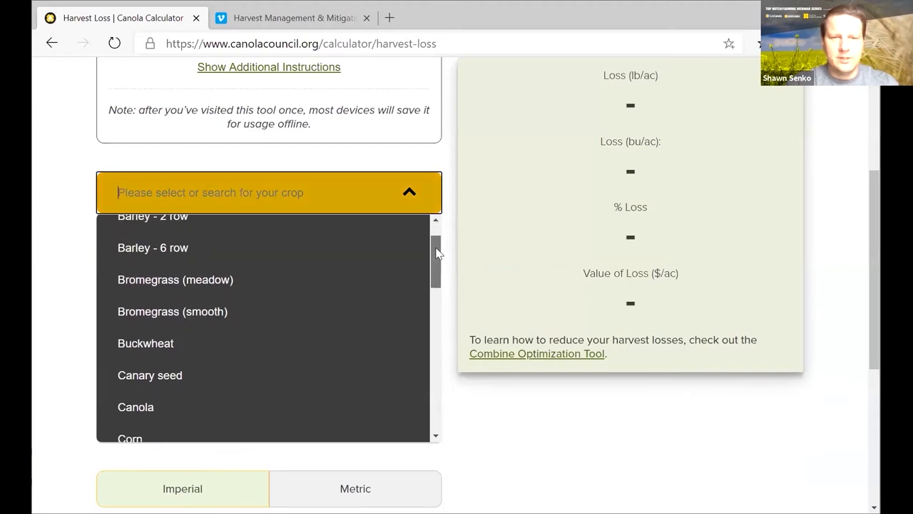
{"action": "scroll", "scroll_direction": "down", "scroll_amount": 3}
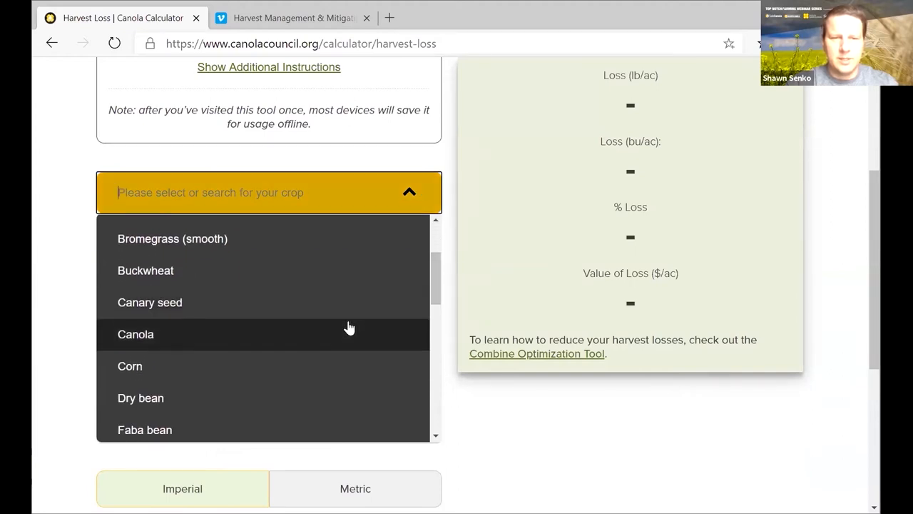
{"action": "left_click", "coordinate": [136, 333]}
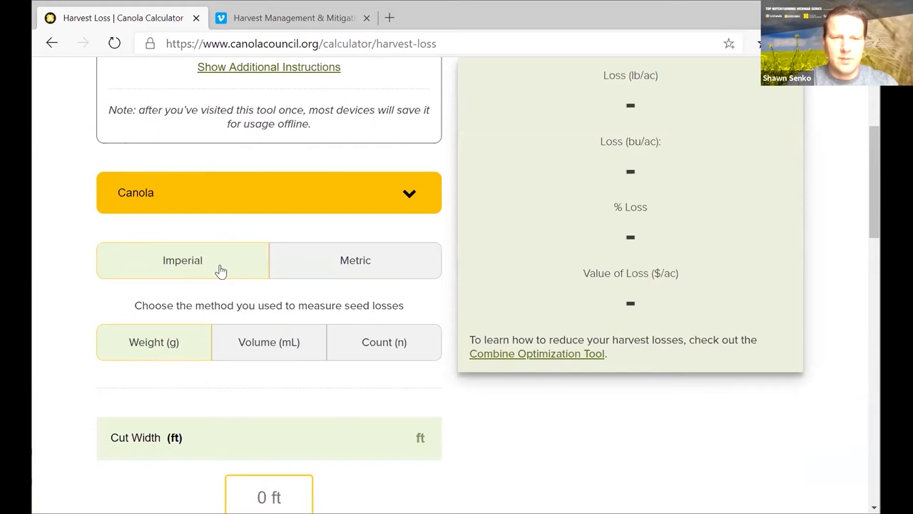
{"action": "mouse_move", "coordinate": [223, 271]}
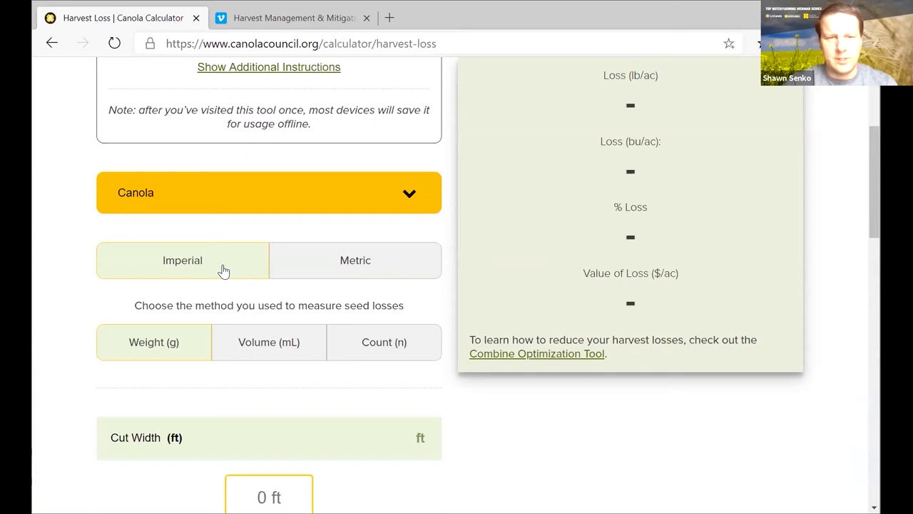
{"action": "mouse_move", "coordinate": [224, 274]}
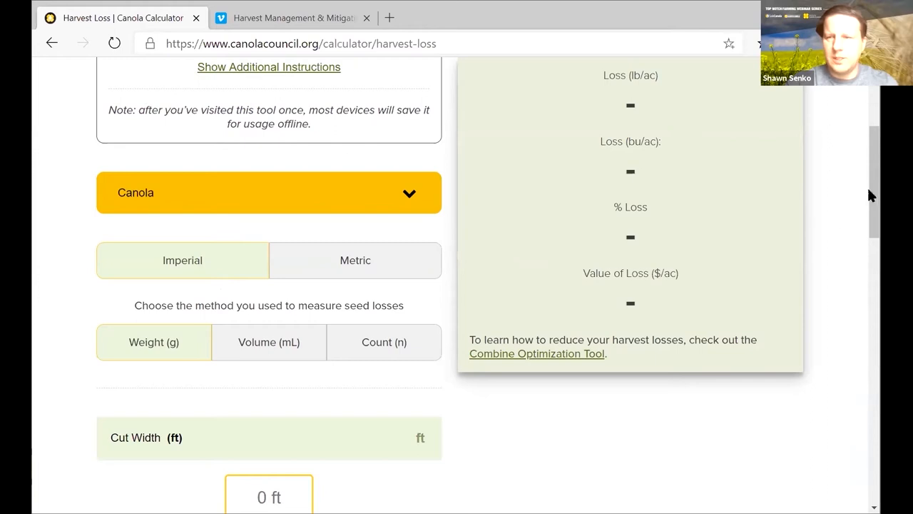
{"action": "scroll", "scroll_direction": "down", "scroll_amount": 3}
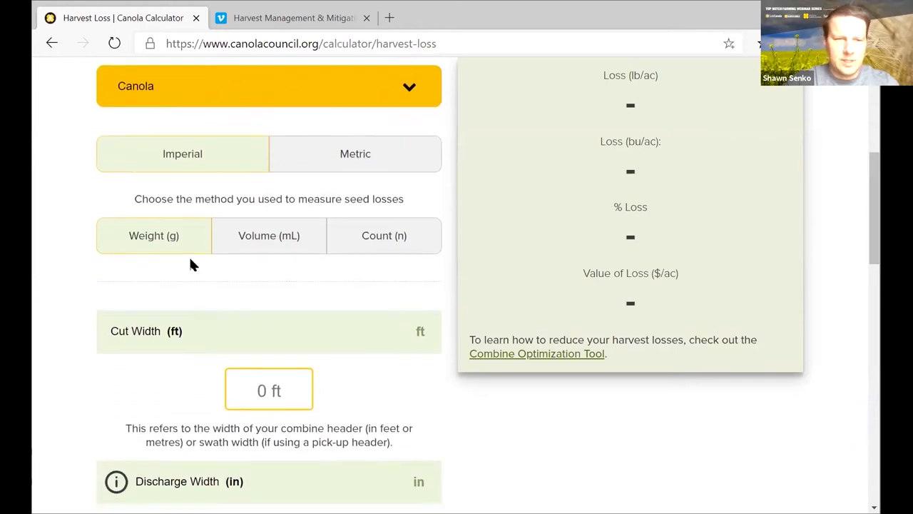
{"action": "mouse_move", "coordinate": [199, 246]}
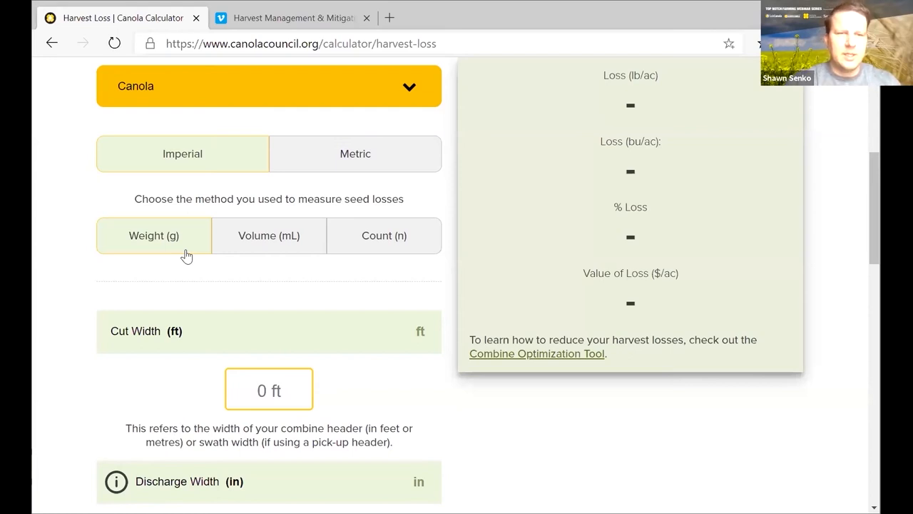
{"action": "mouse_move", "coordinate": [794, 259]}
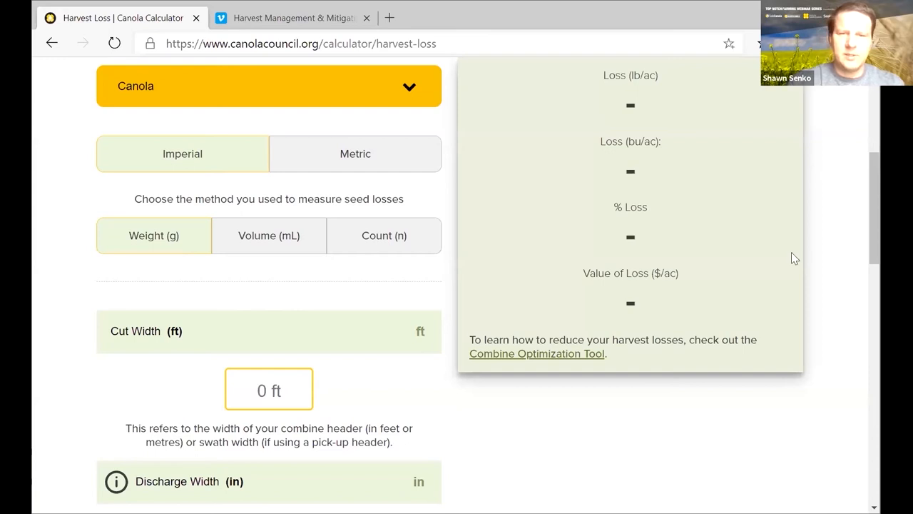
Enter 35 ft as the cut width.
{"action": "scroll", "scroll_direction": "down", "scroll_amount": 3}
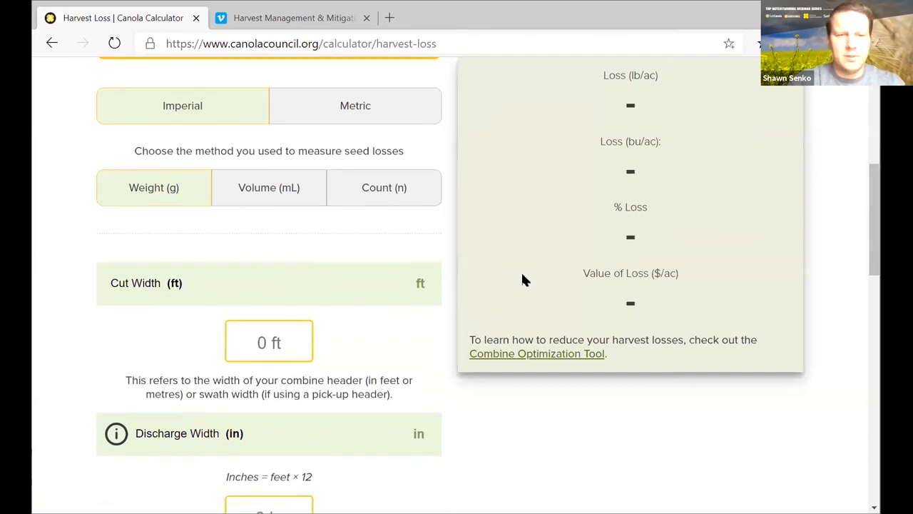
{"action": "left_click", "coordinate": [269, 341]}
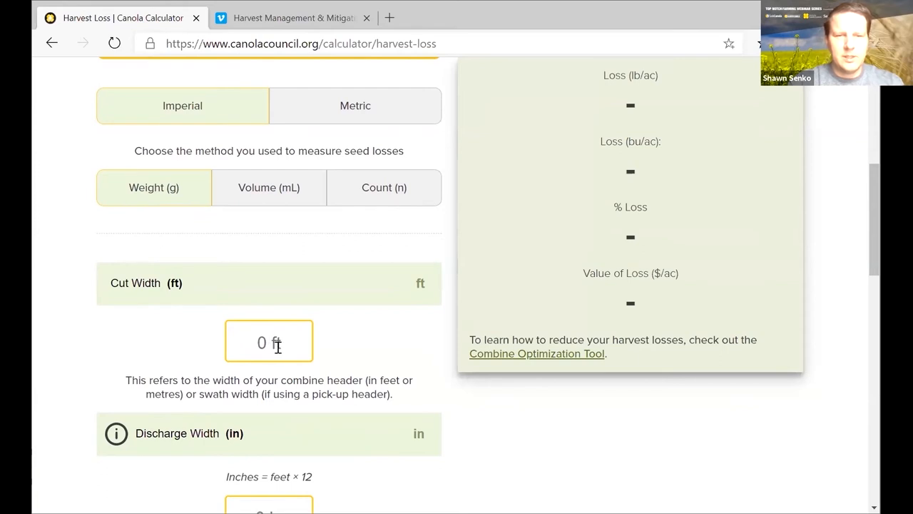
{"action": "type", "text": "35"}
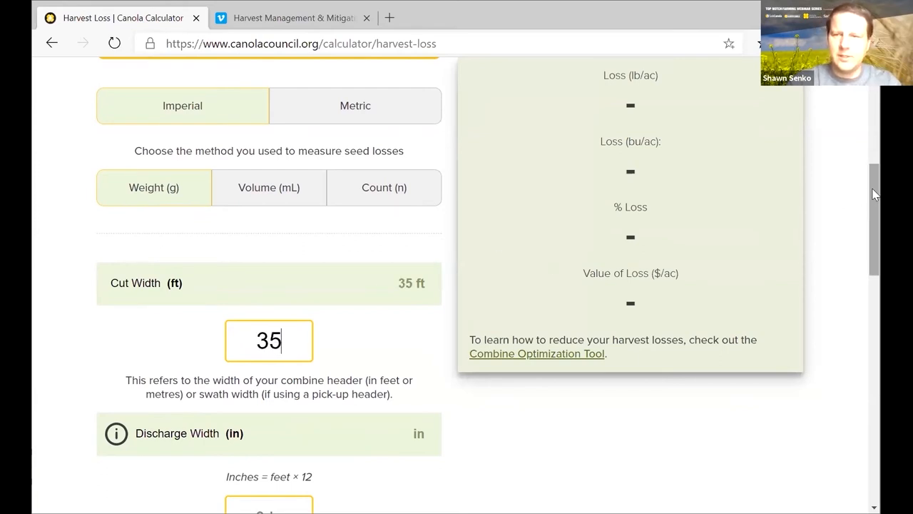
{"action": "scroll", "scroll_direction": "down", "scroll_amount": 3}
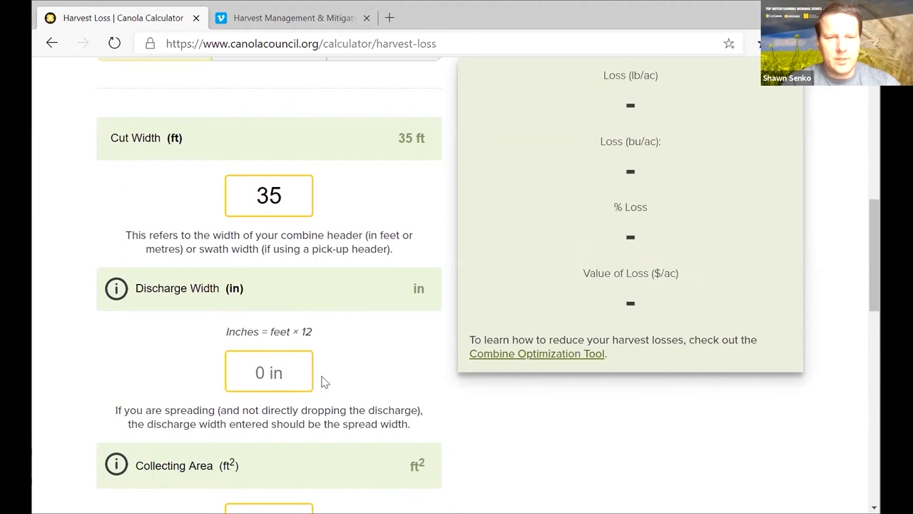
Enter 70 inches in the Discharge Width field.
{"action": "left_click", "coordinate": [269, 371]}
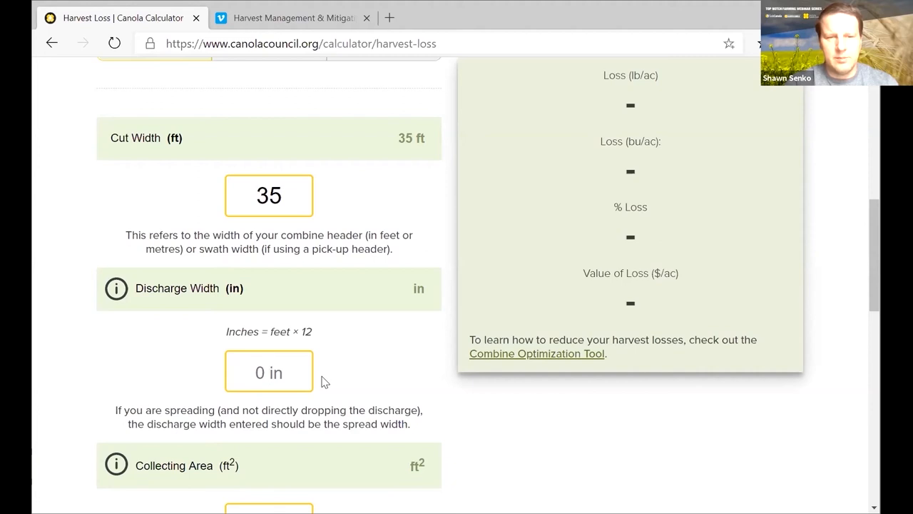
{"action": "left_click", "coordinate": [268, 371]}
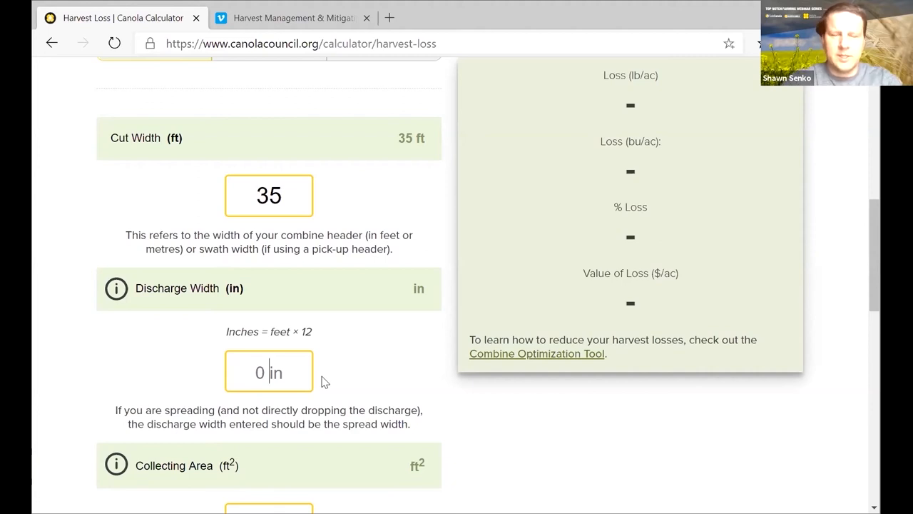
{"action": "type", "text": "70"}
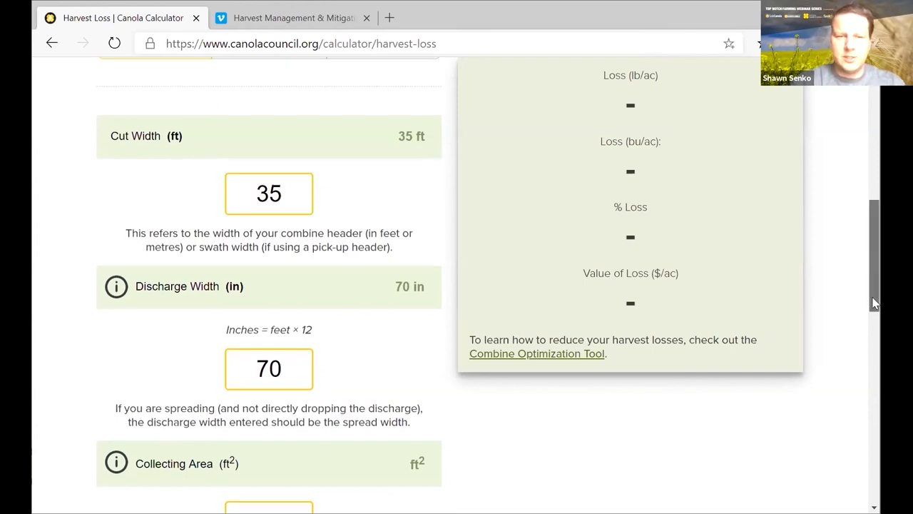
Enter collecting area 4 ft², expected yield 52 bu/ac and price $12.50/bu.
{"action": "scroll", "scroll_direction": "down", "scroll_amount": 3}
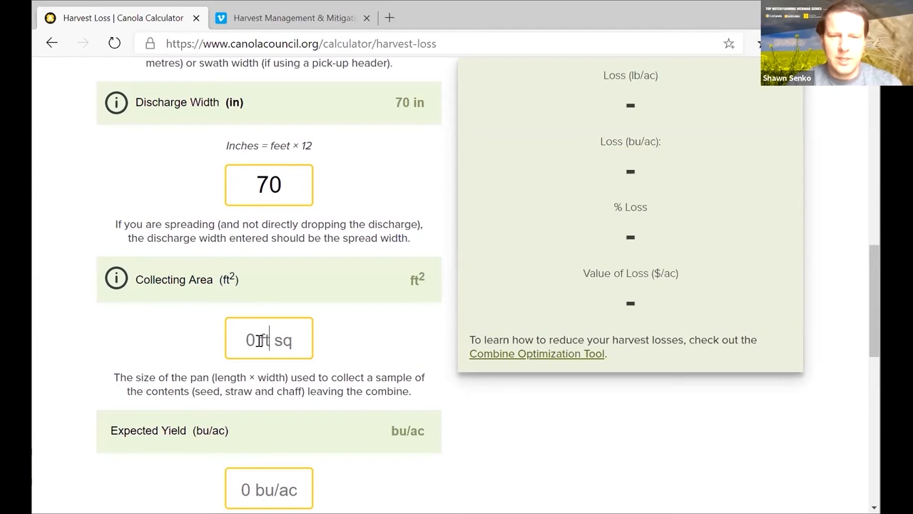
{"action": "type", "text": "4"}
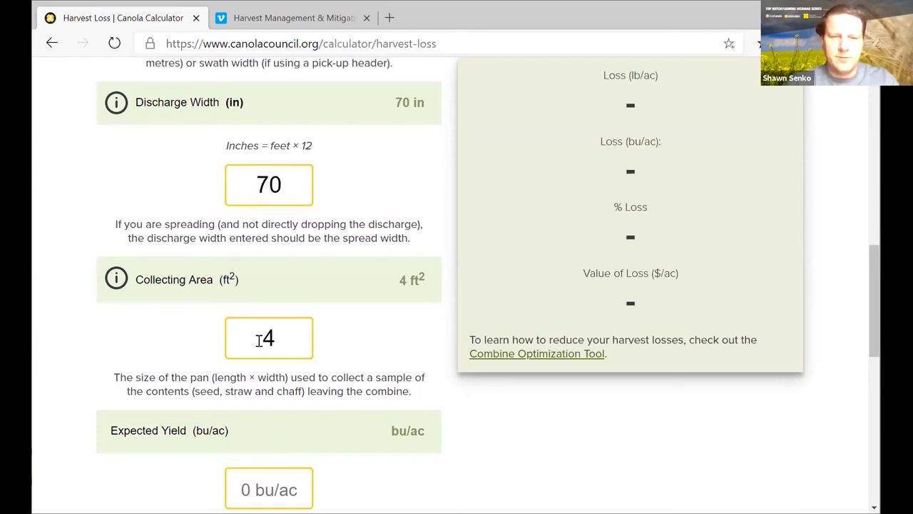
{"action": "scroll", "scroll_direction": "down", "scroll_amount": 3}
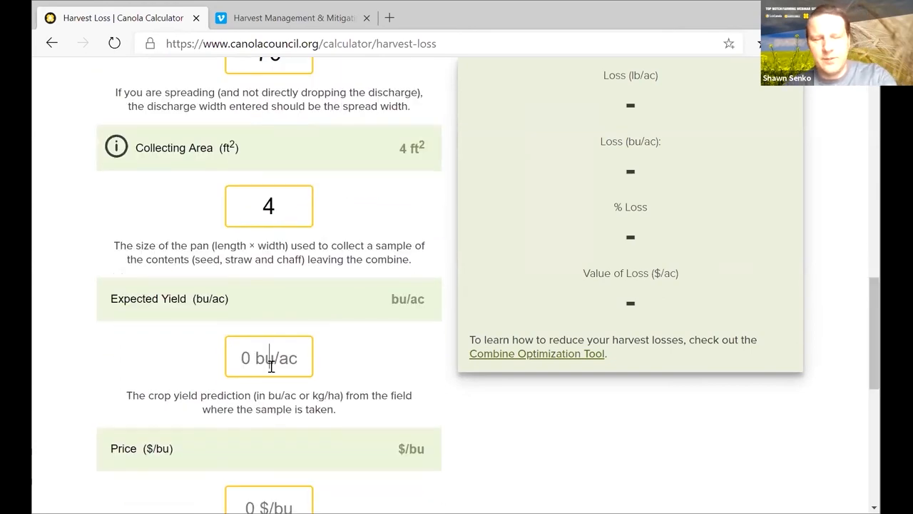
{"action": "type", "text": "52"}
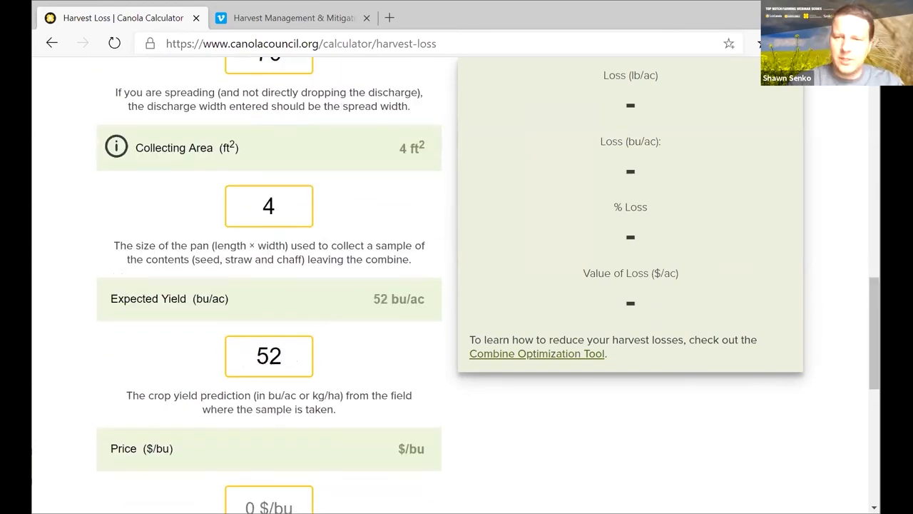
{"action": "scroll", "scroll_direction": "down", "scroll_amount": 3}
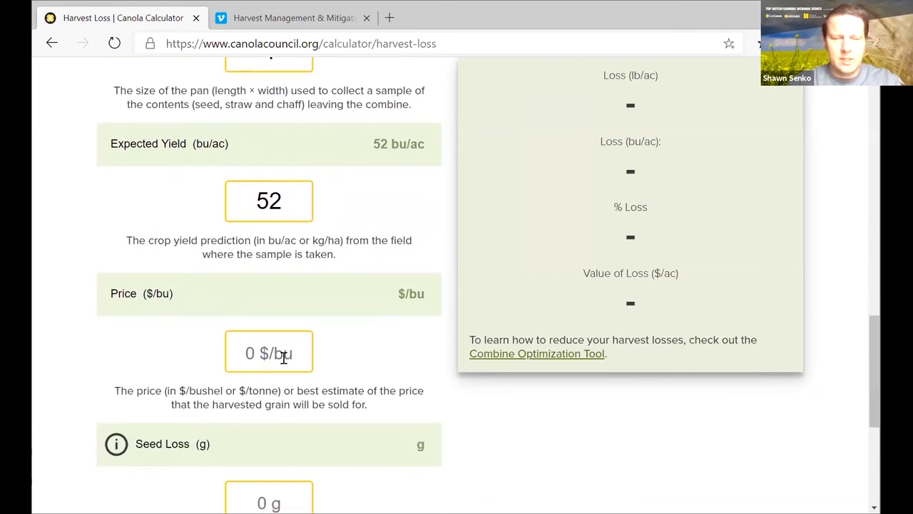
{"action": "type", "text": "12.50"}
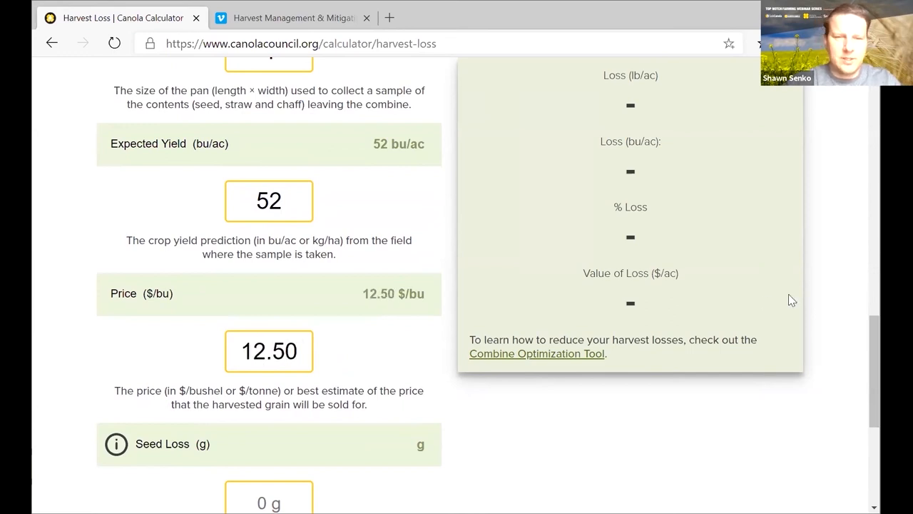
{"action": "scroll", "scroll_direction": "down", "scroll_amount": 3}
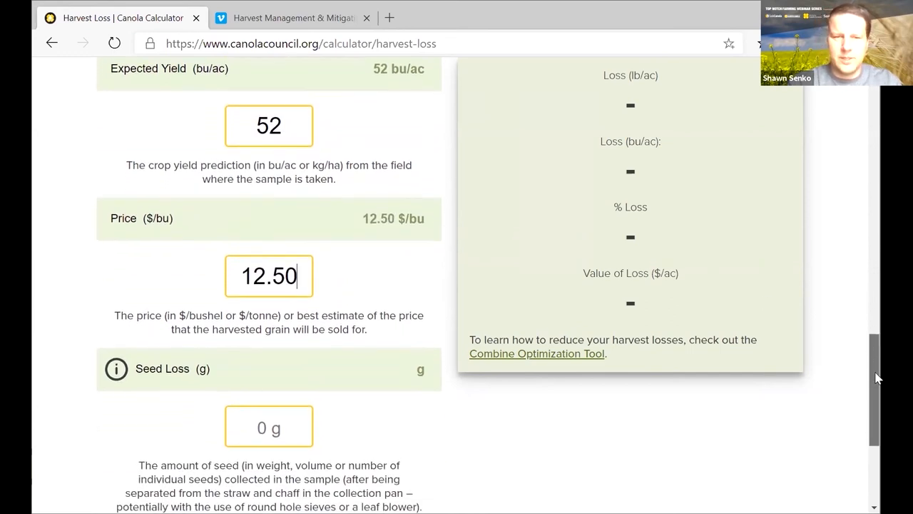
{"action": "scroll", "scroll_direction": "down", "scroll_amount": 3}
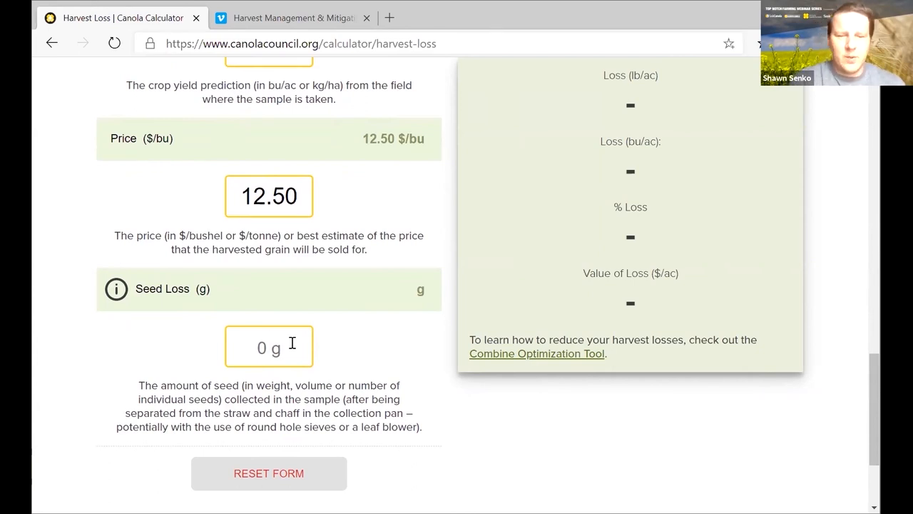
Enter 25 g seed loss, giving 100 lb/ac, 2 bu/ac, 3.846%, $25.00/ac.
{"action": "type", "text": "25"}
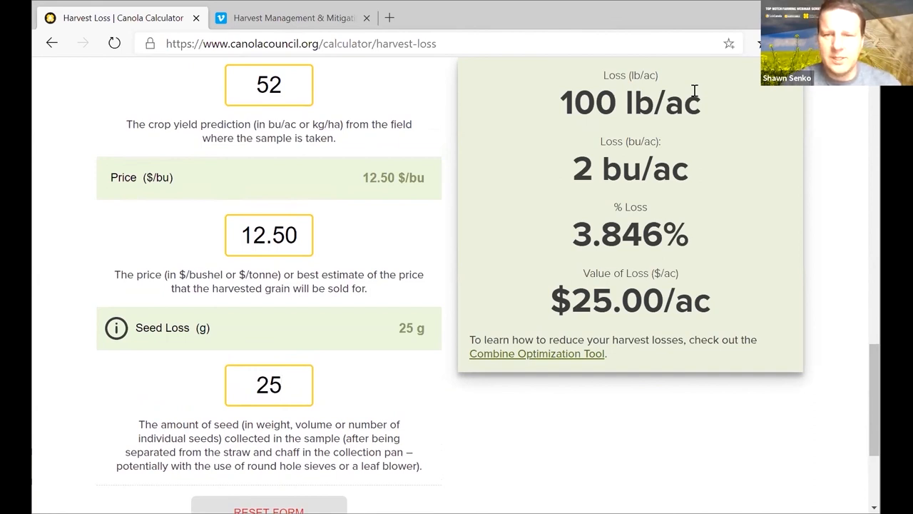
{"action": "left_click", "coordinate": [269, 385]}
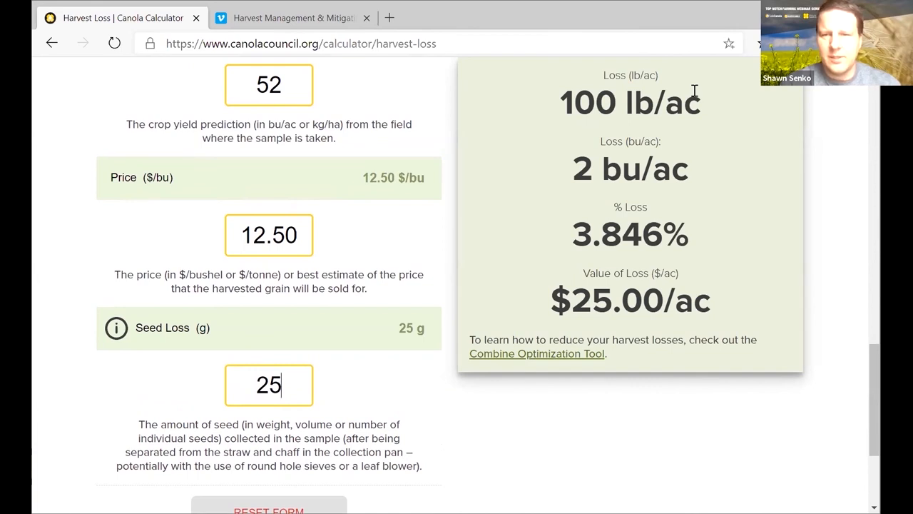